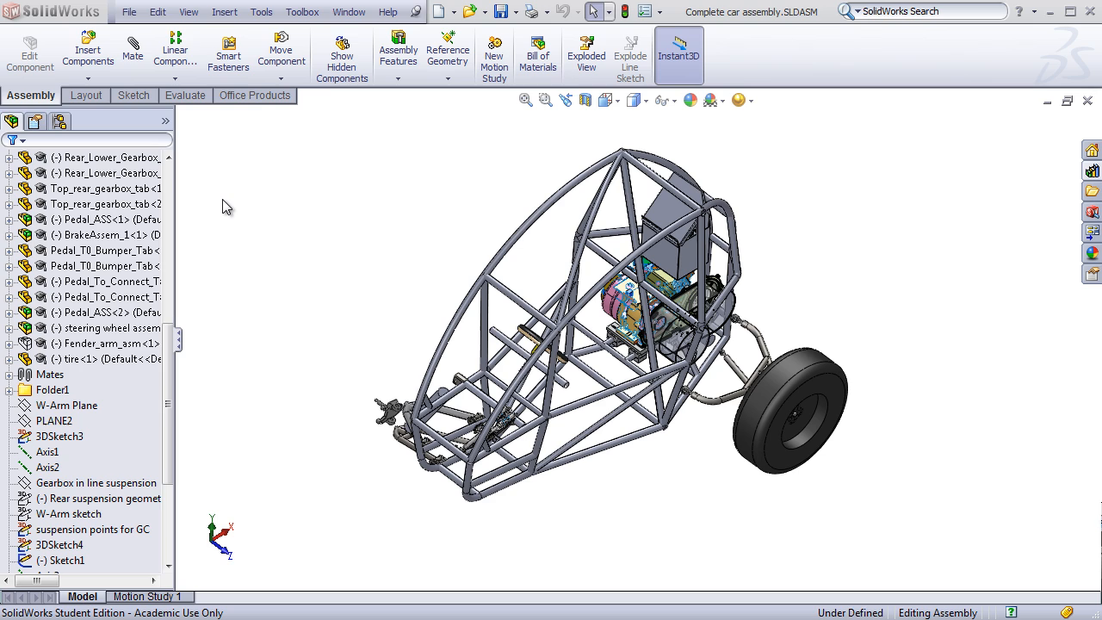
pyautogui.moveTo(262, 12)
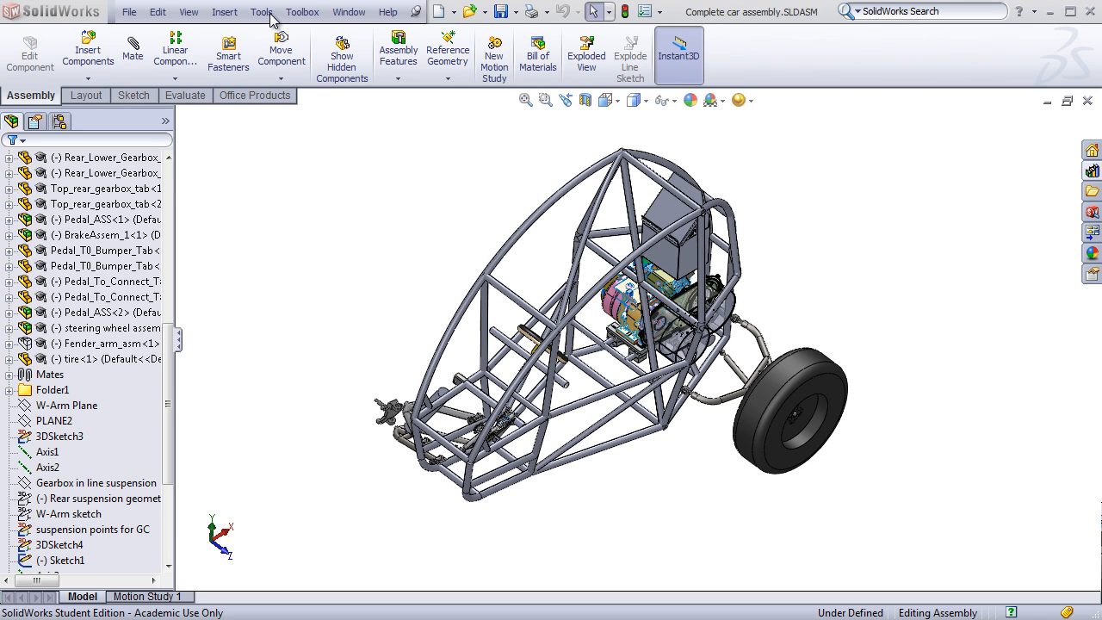
pyautogui.moveTo(271, 19)
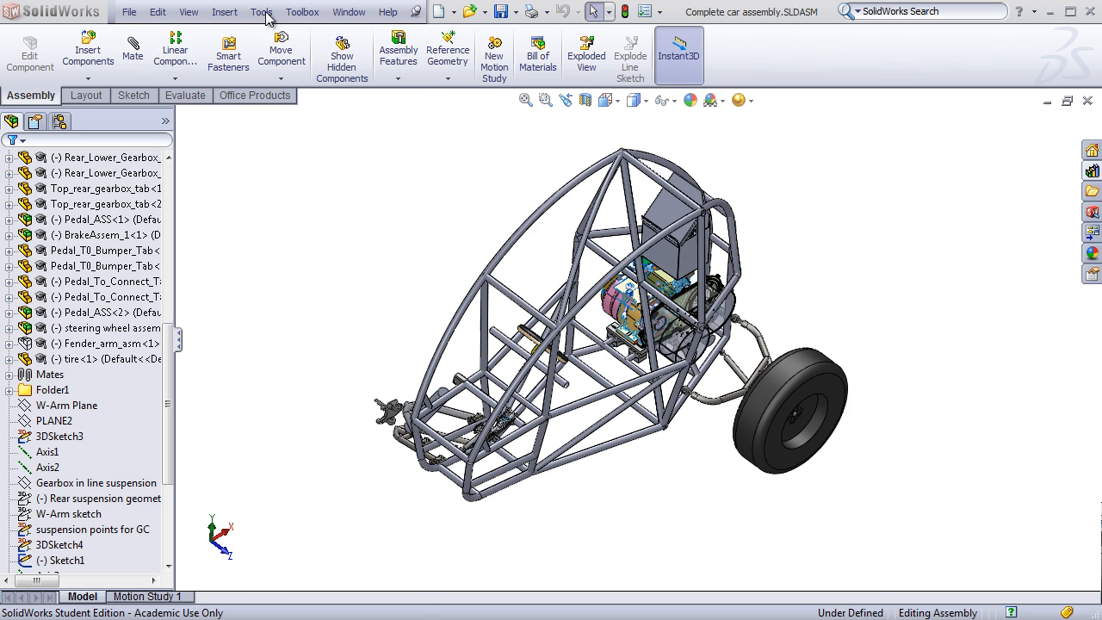
# - Open System Options to Performance and toggle high-quality transparency off and back on
pyautogui.click(261, 11)
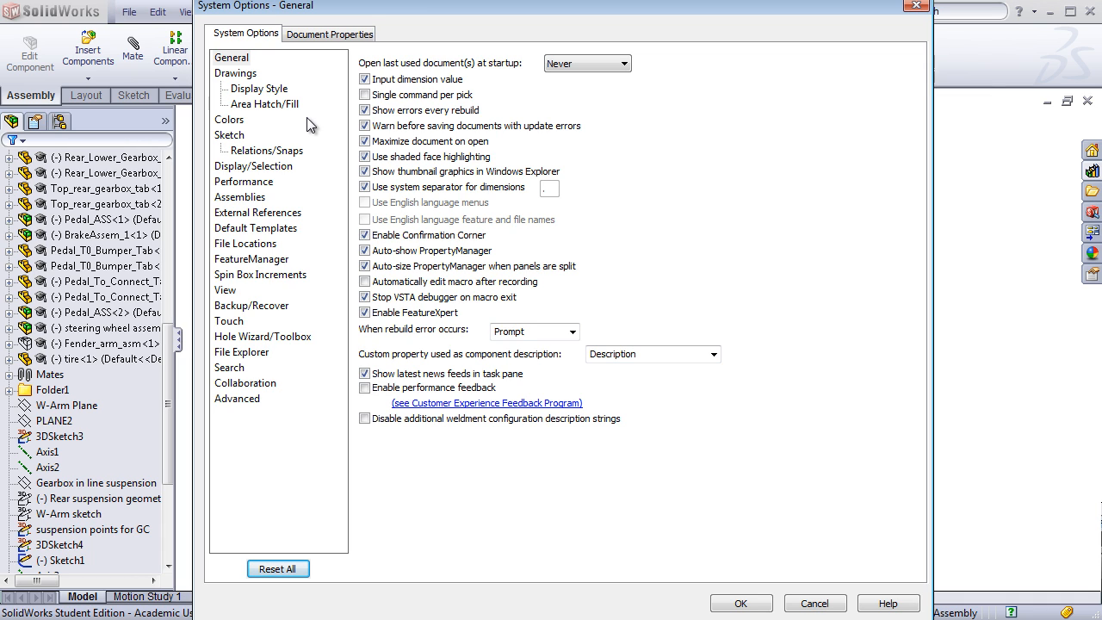
pyautogui.moveTo(288, 146)
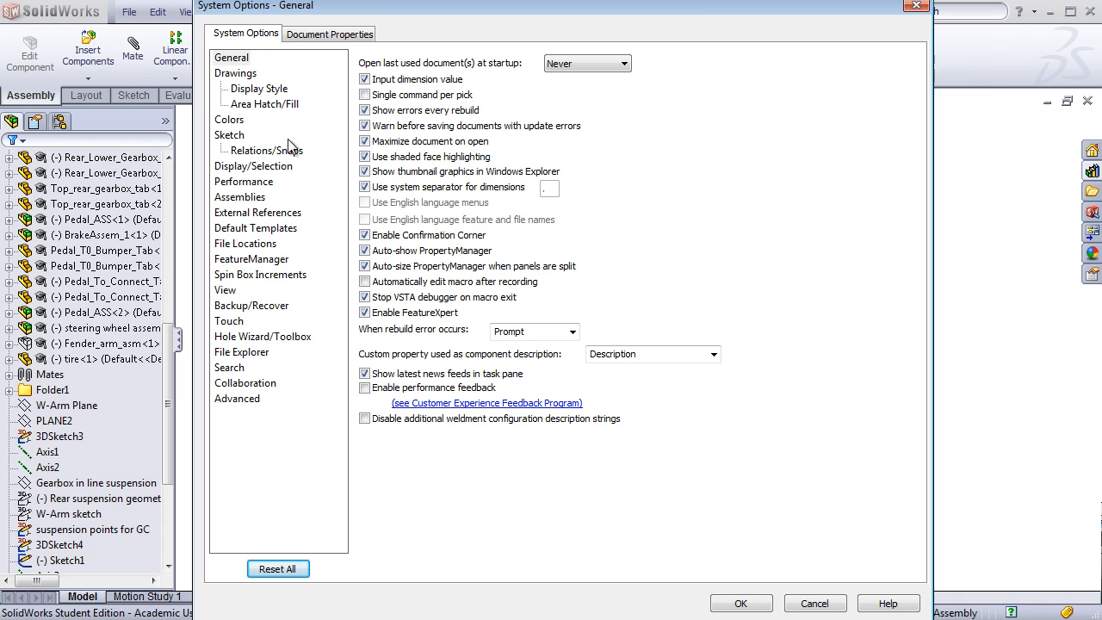
pyautogui.click(244, 182)
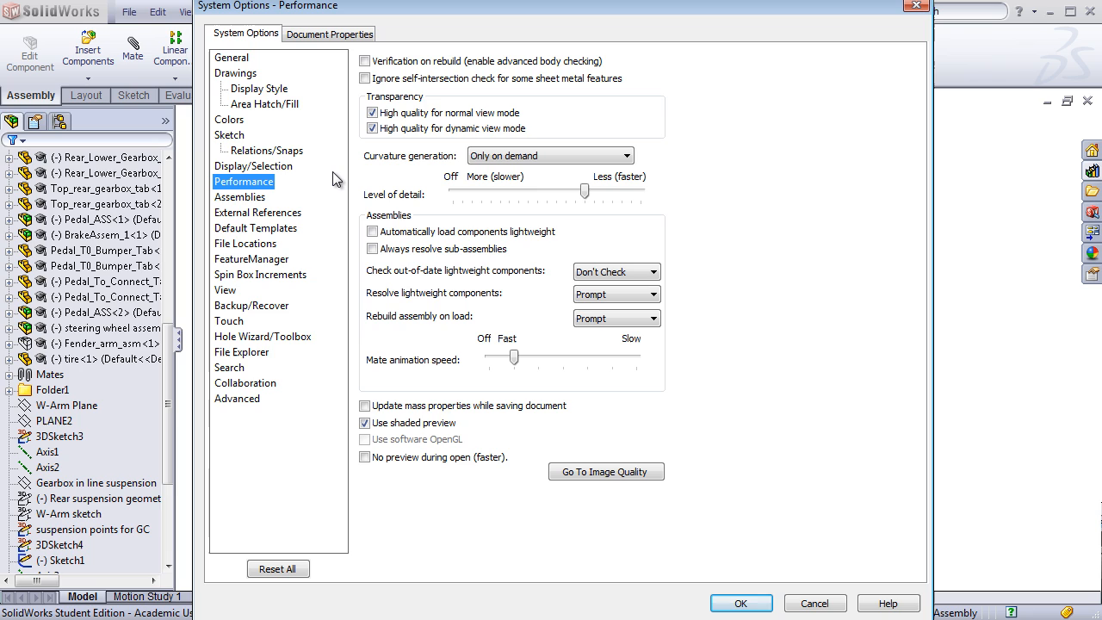
pyautogui.moveTo(351, 156)
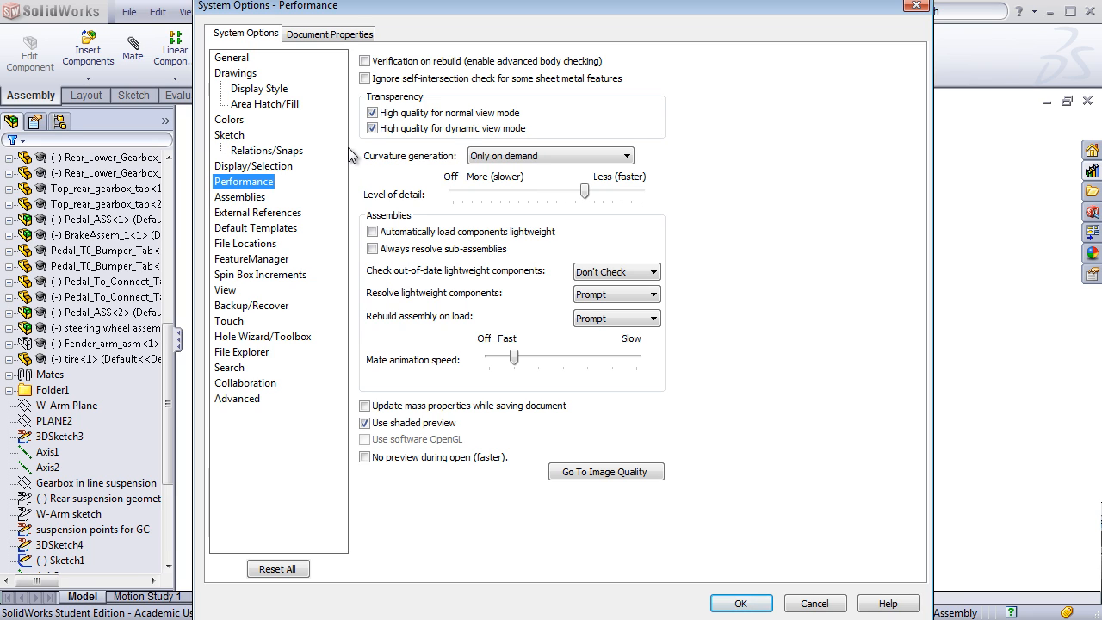
pyautogui.click(371, 113)
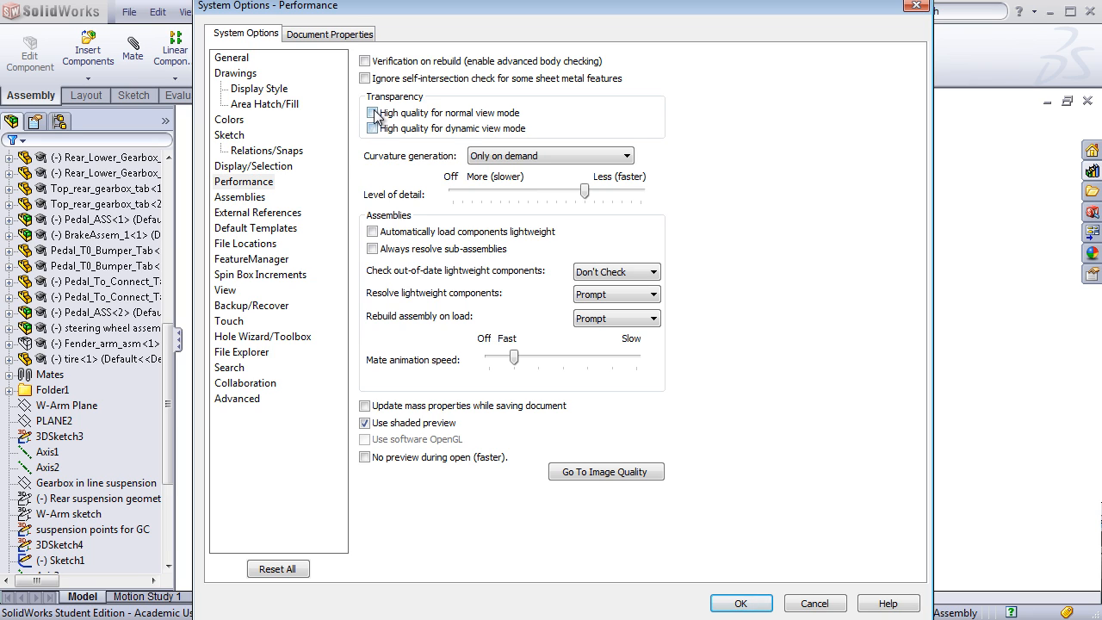
pyautogui.click(365, 113)
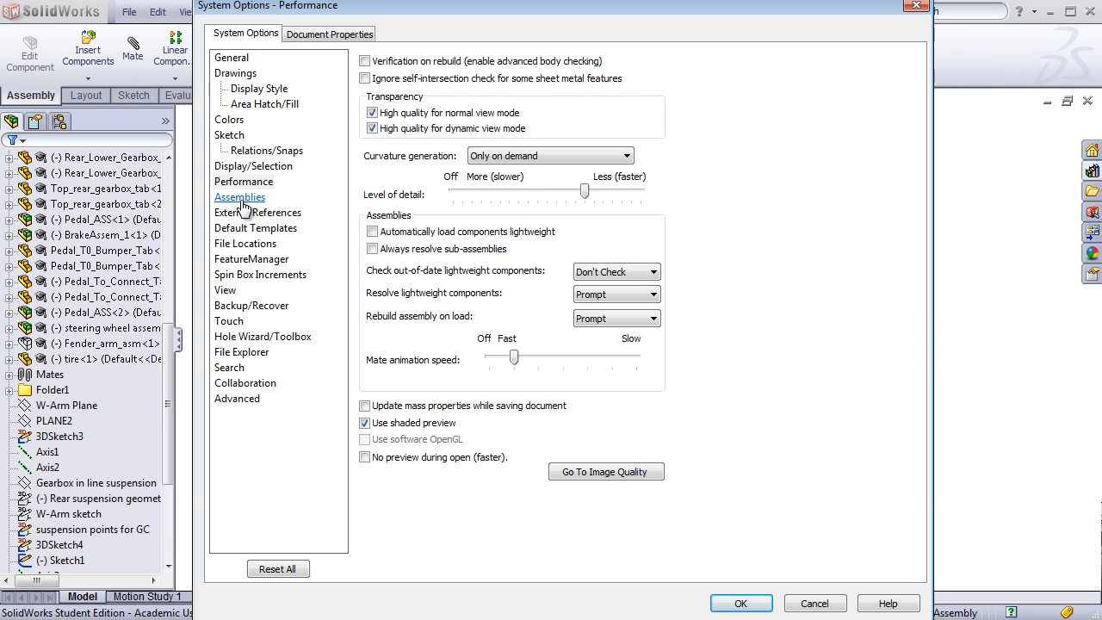
# - Review Assemblies settings, keep the 500-component Large Assembly Mode threshold, and confirm with OK
pyautogui.click(240, 197)
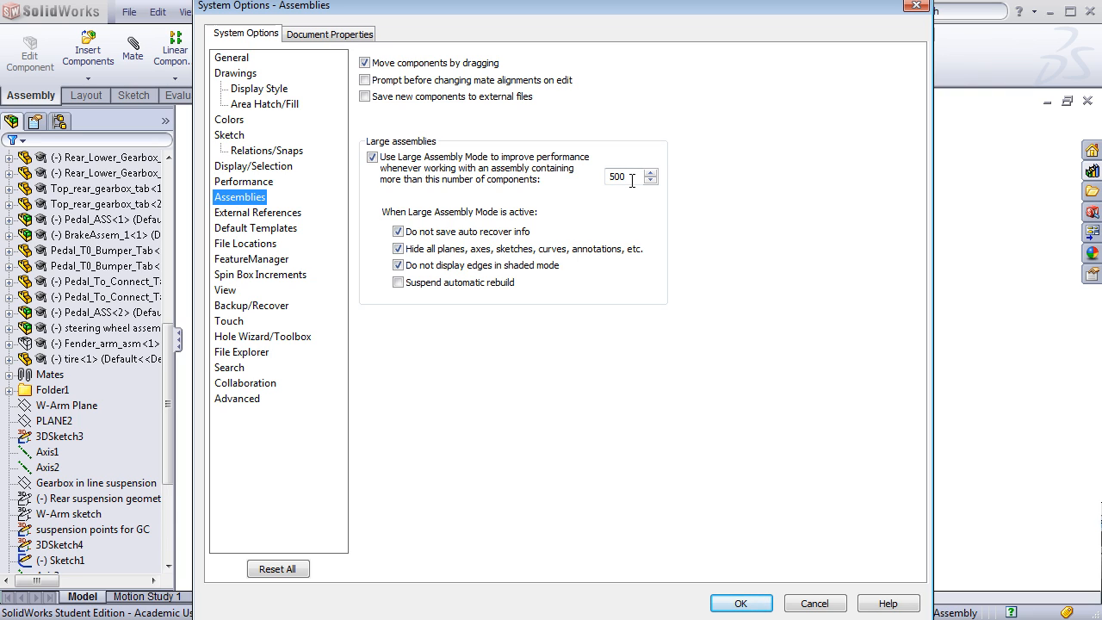
pyautogui.click(618, 176)
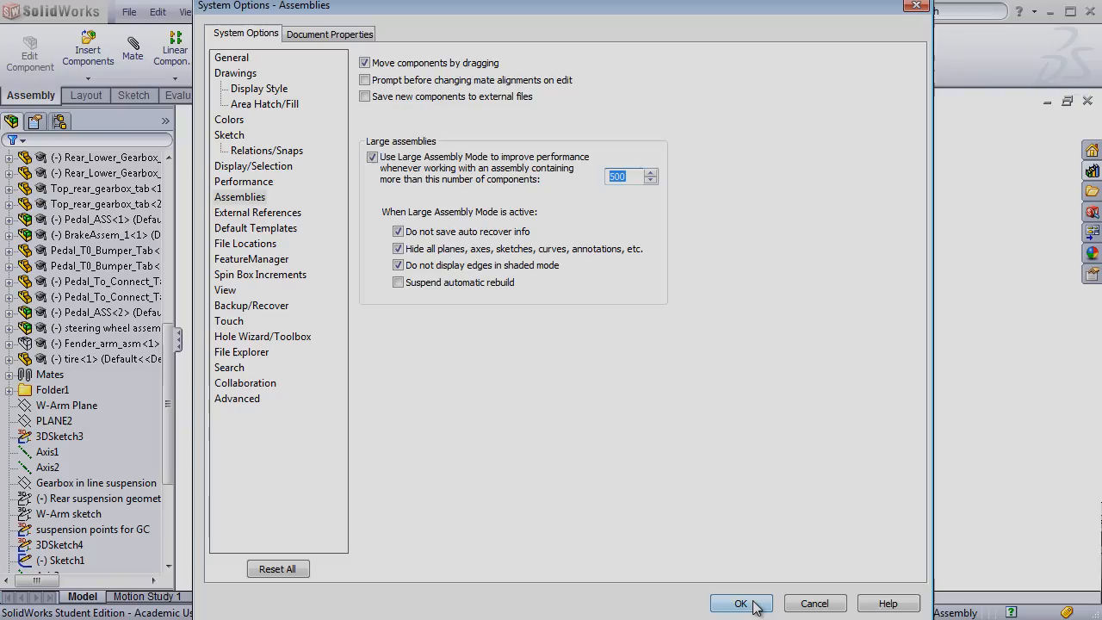
pyautogui.click(741, 602)
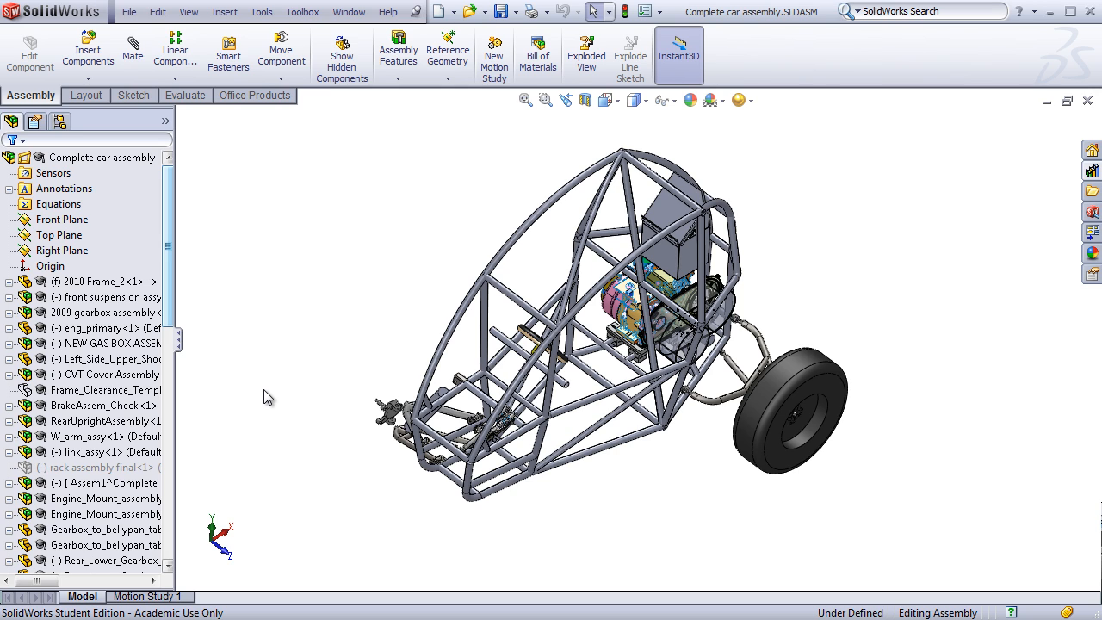
# - Select CVT Cover Assembly<1> in the FeatureManager tree to highlight it in the car
pyautogui.scroll(-3)
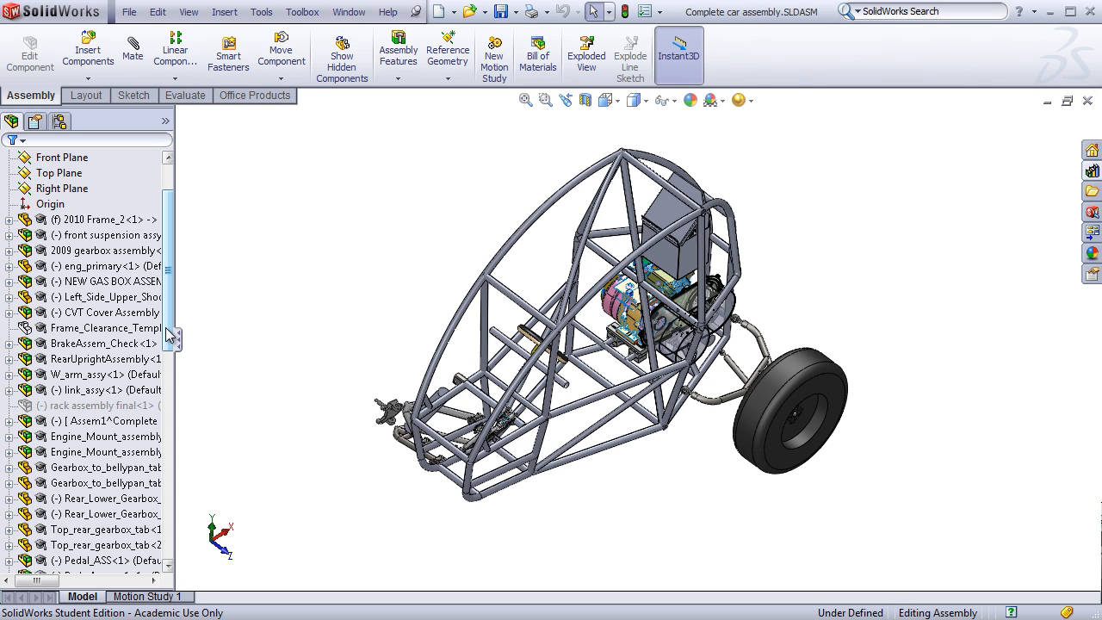
pyautogui.click(107, 312)
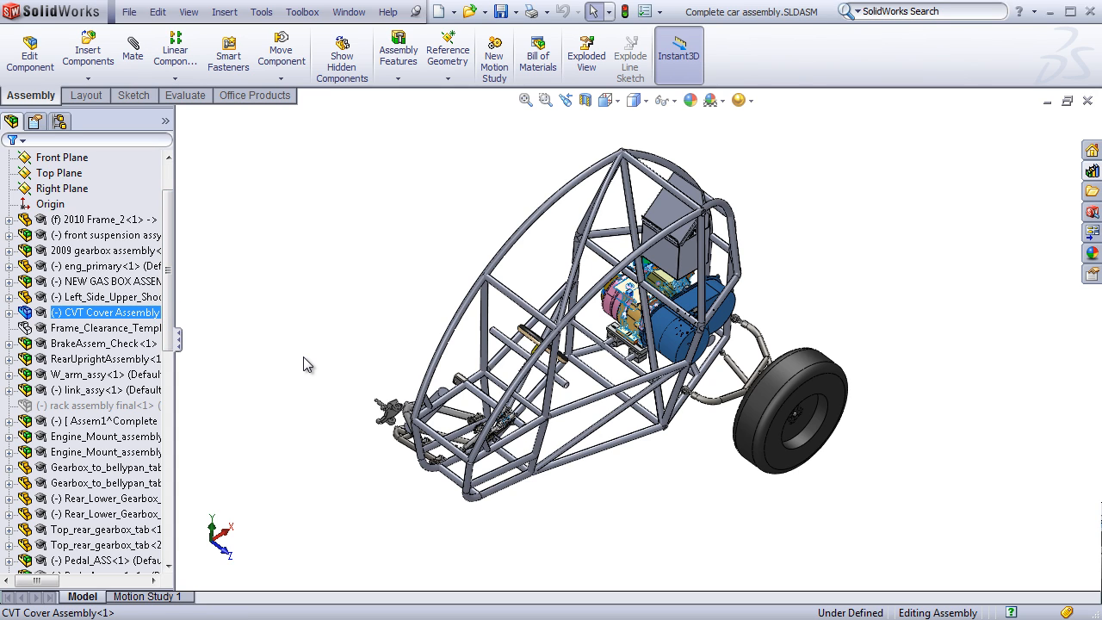
pyautogui.moveTo(268, 345)
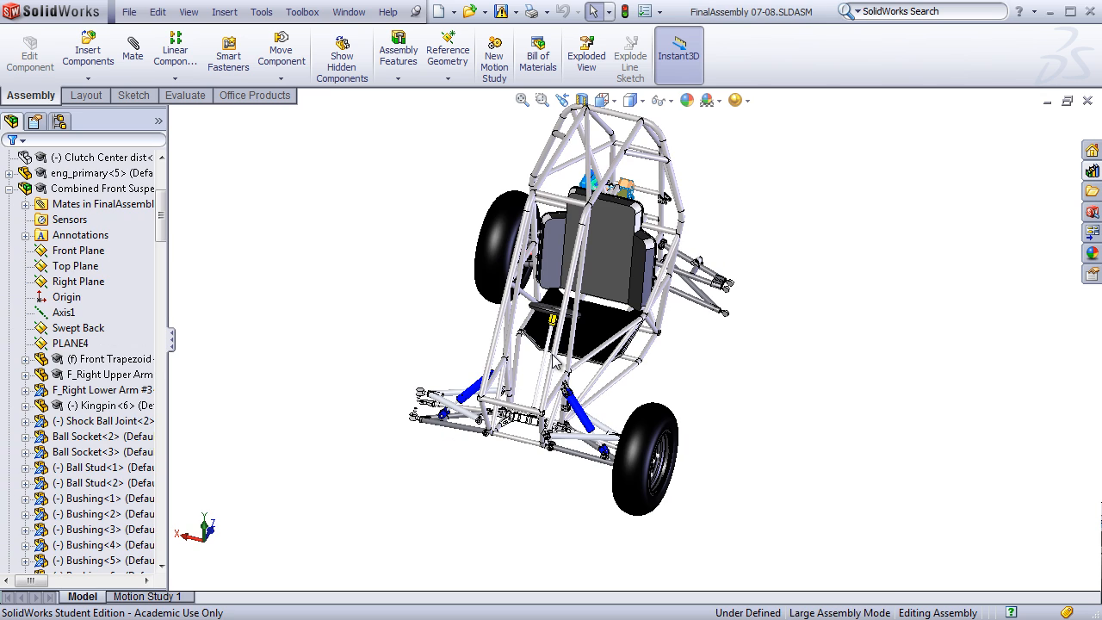
pyautogui.moveTo(566, 463)
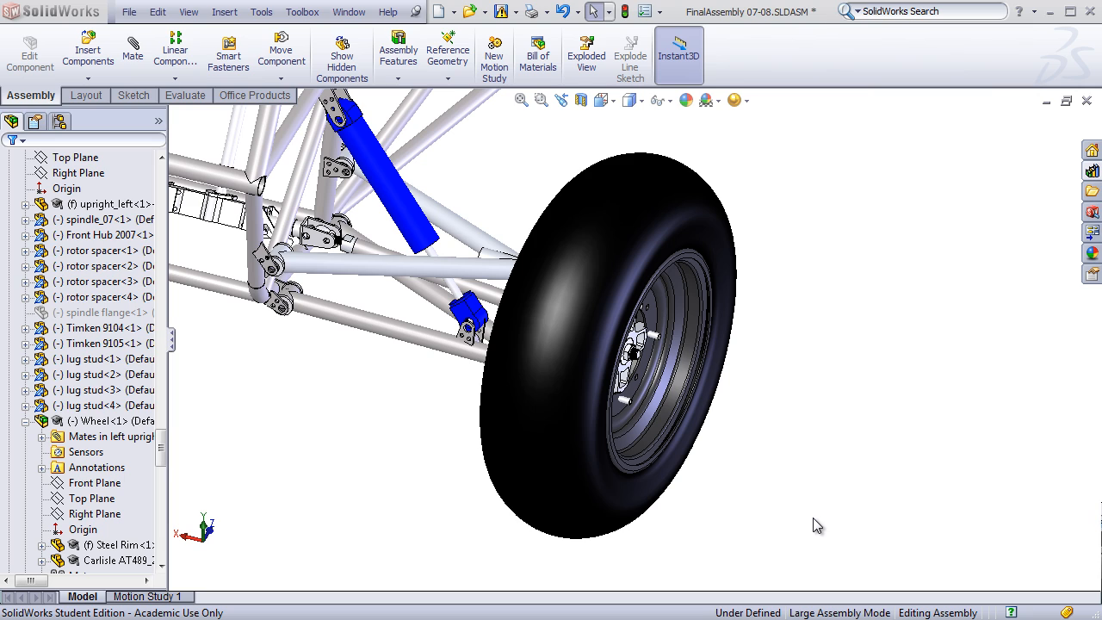
pyautogui.moveTo(451, 431)
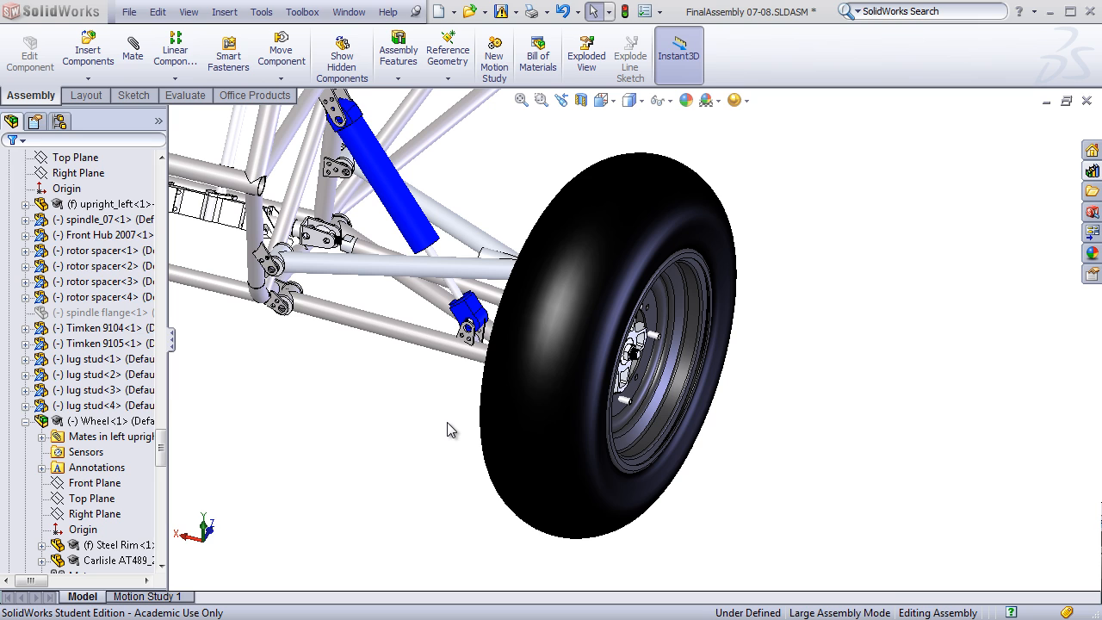
pyautogui.moveTo(527, 429)
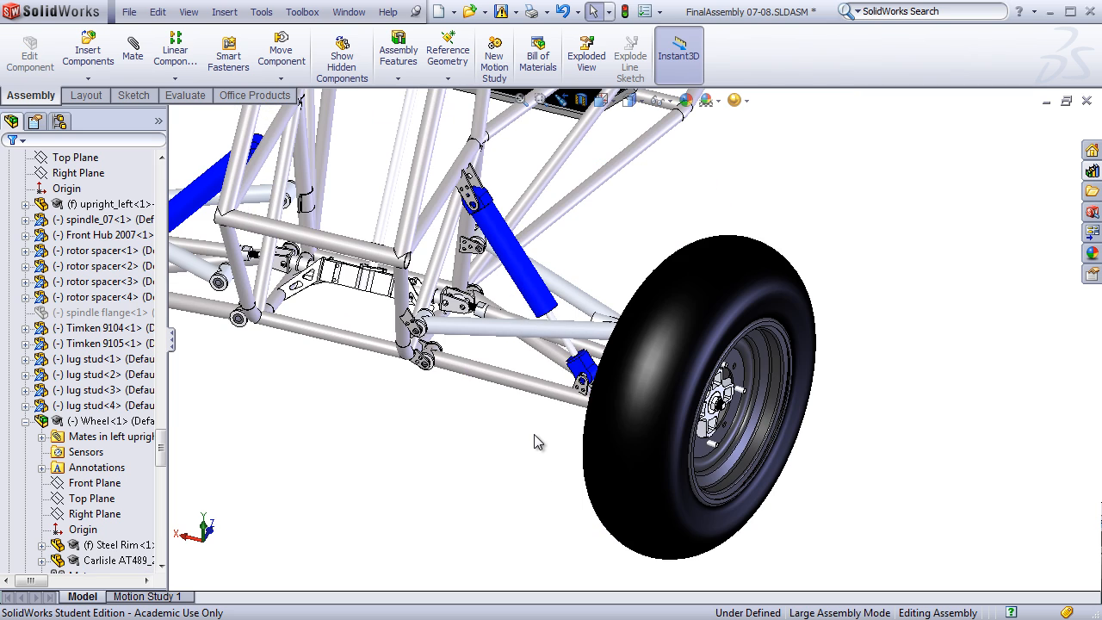
pyautogui.moveTo(613, 439)
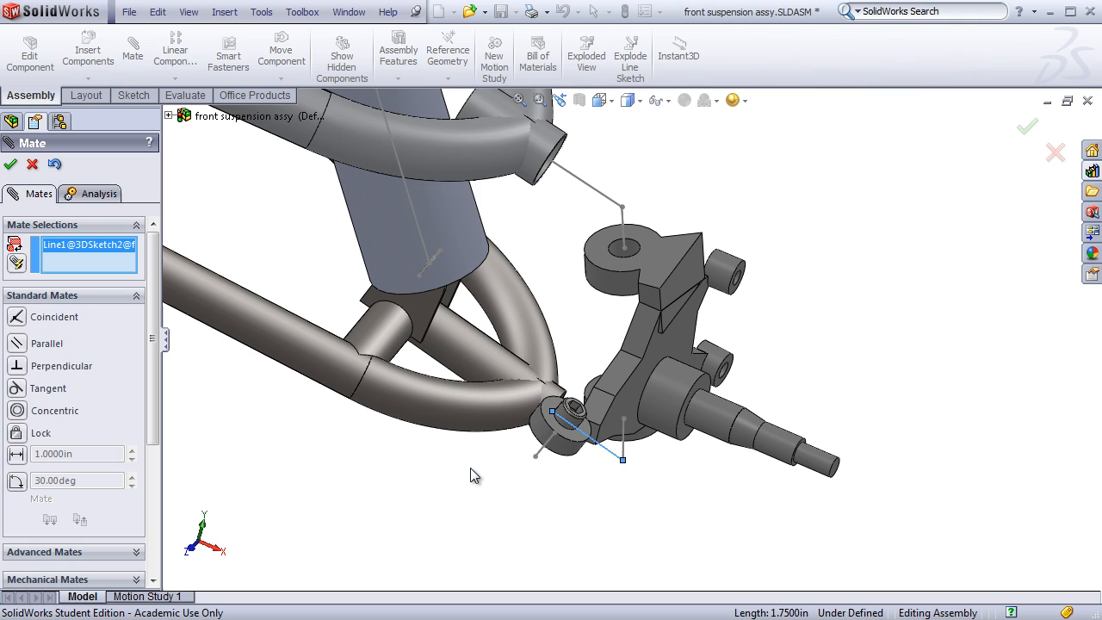
pyautogui.moveTo(467, 468)
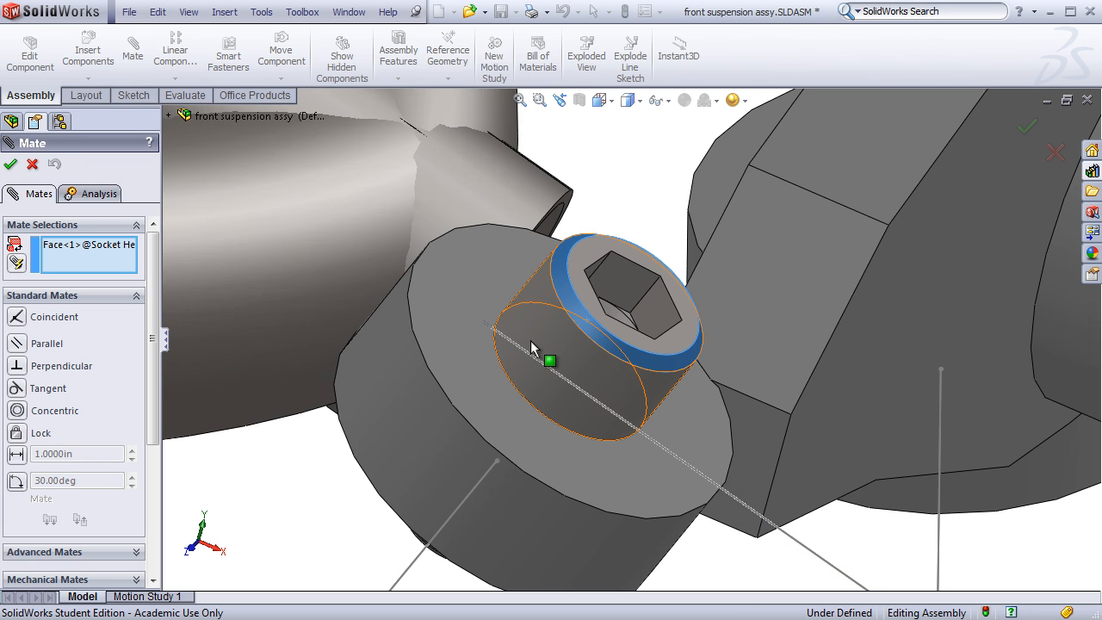
pyautogui.moveTo(532, 342)
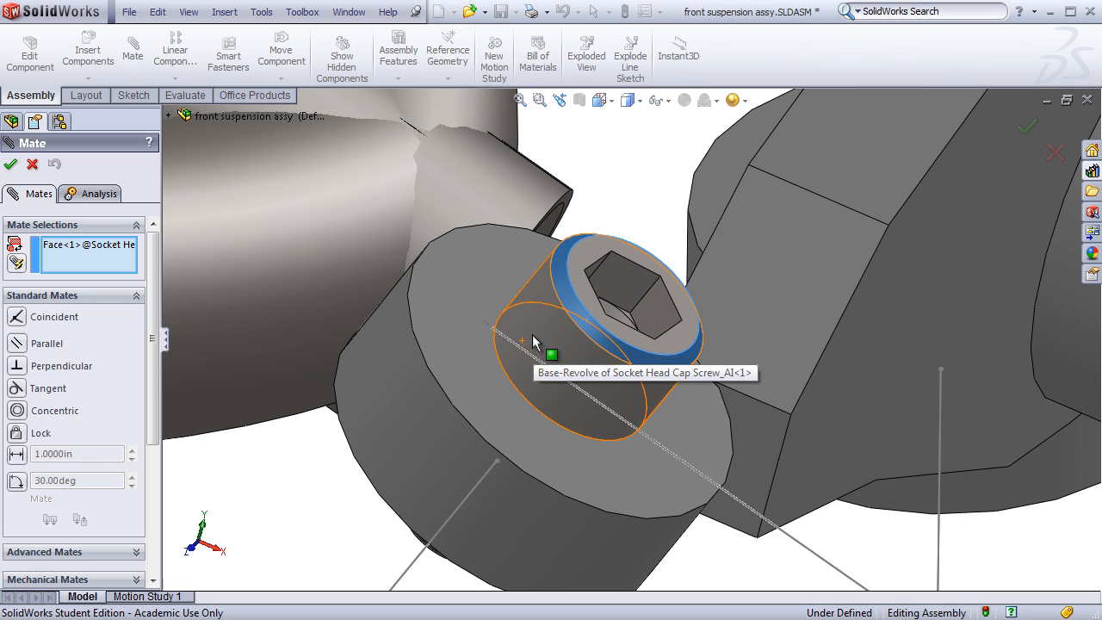